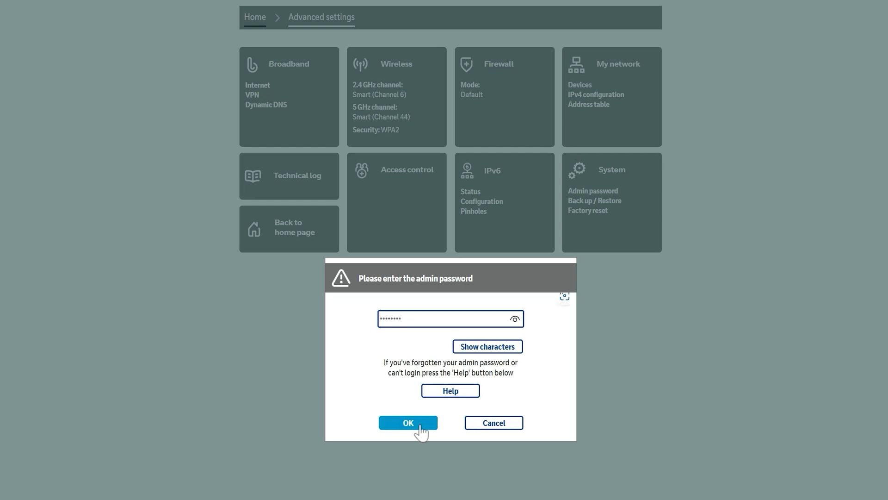
Step: Confirm the admin password and go to the Wireless page of Advanced settings
click(407, 423)
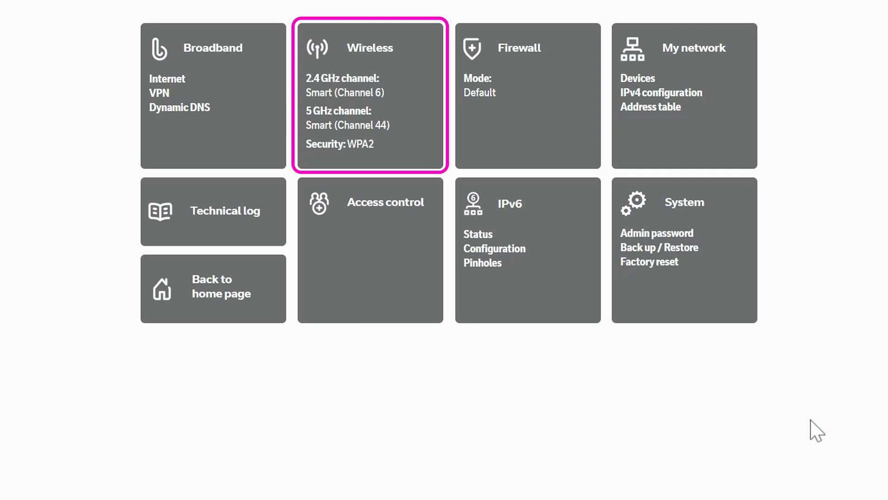
click(369, 96)
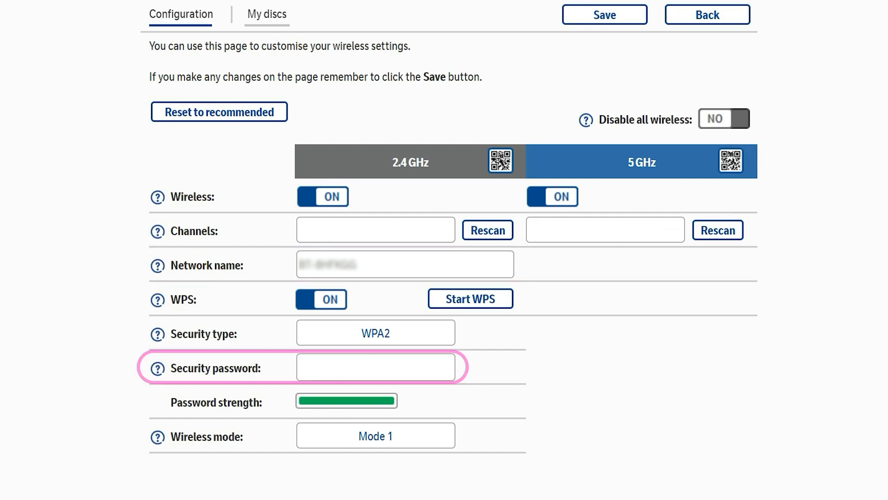
Step: Change the 2.4 GHz network name to NewNetworkName, leaving the security password field selected
click(404, 263)
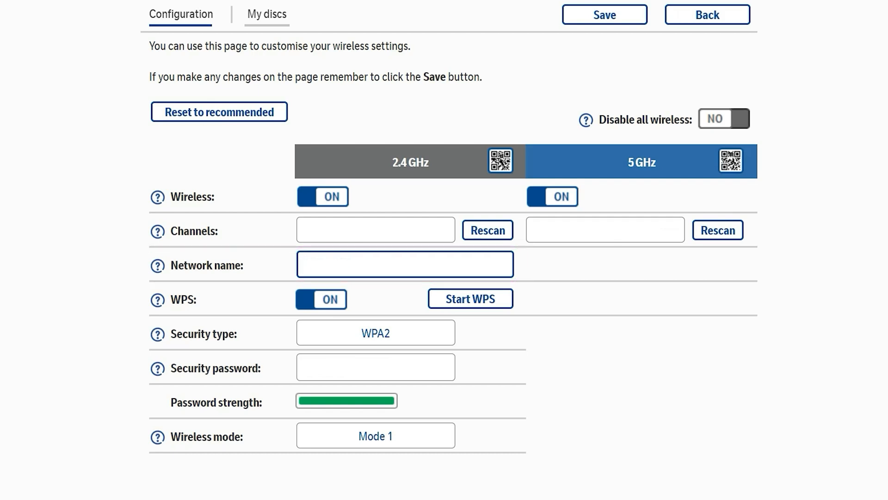
text(NewNe)
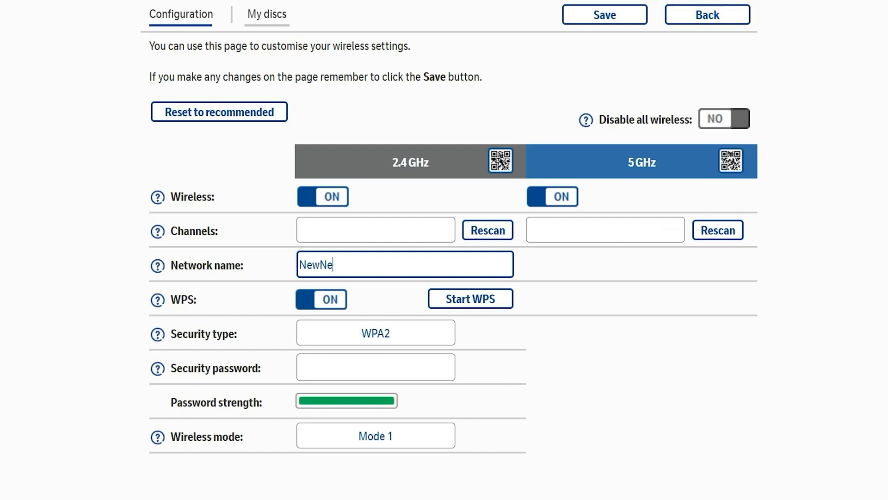
text(tworkName)
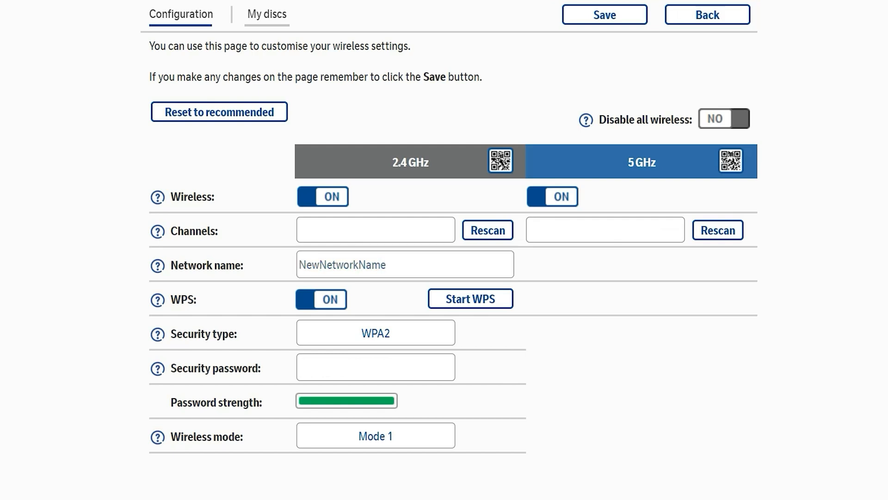
click(375, 366)
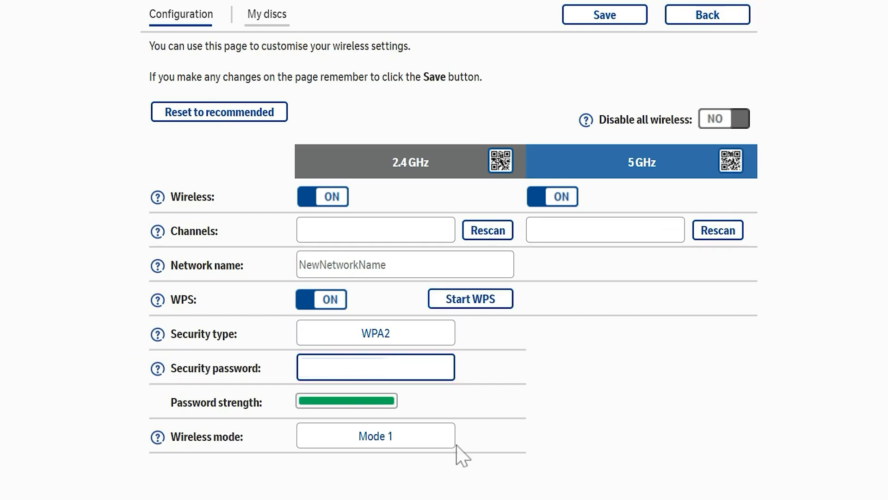
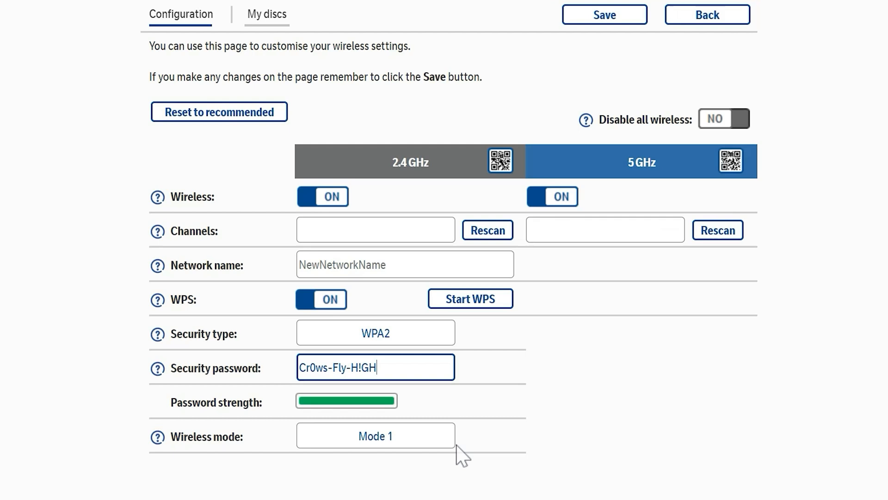
mouse_move(680, 470)
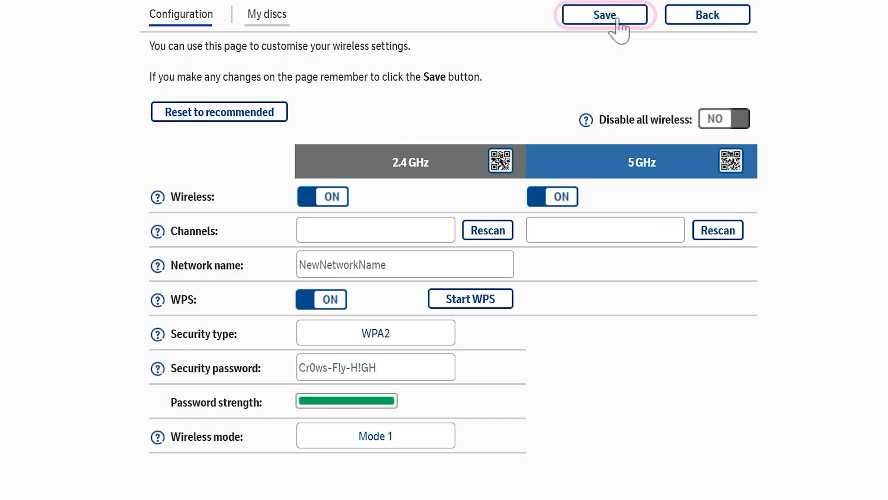
Step: Save the new wireless settings from the top of the page
click(604, 14)
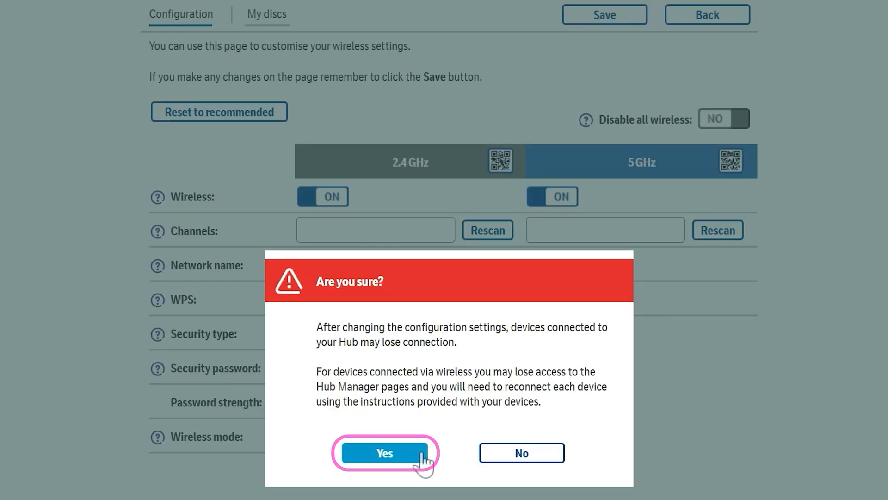
mouse_move(418, 462)
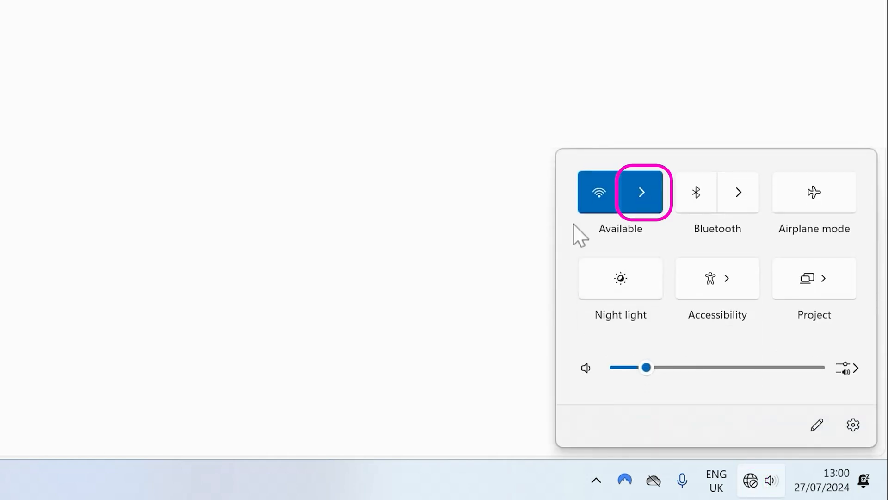
Step: Show the available Wi-Fi networks in Quick Settings and select NewNetworkName
click(642, 192)
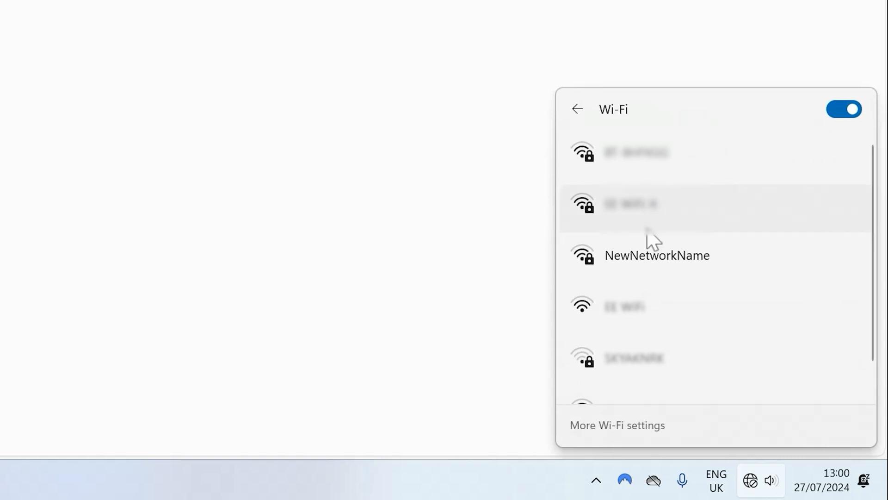
mouse_move(751, 275)
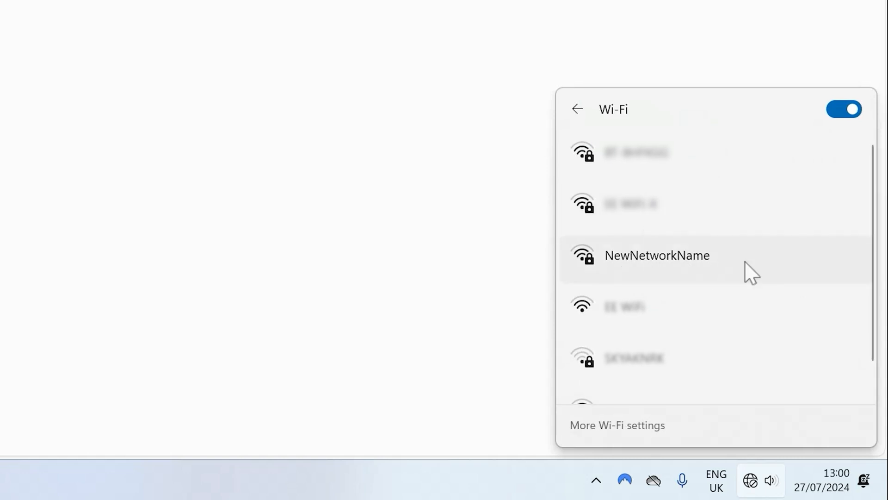
click(657, 256)
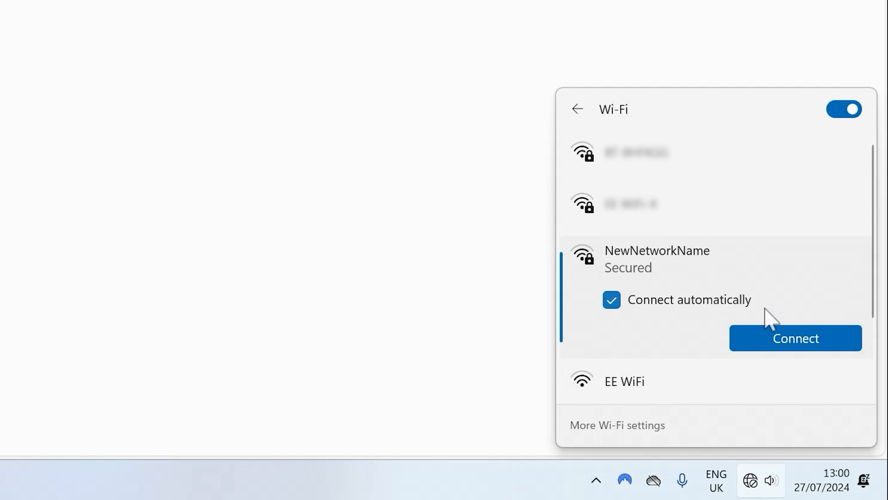
Step: Connect to NewNetworkName, entering the security key, briefly revealing it to check, and submitting it
click(794, 339)
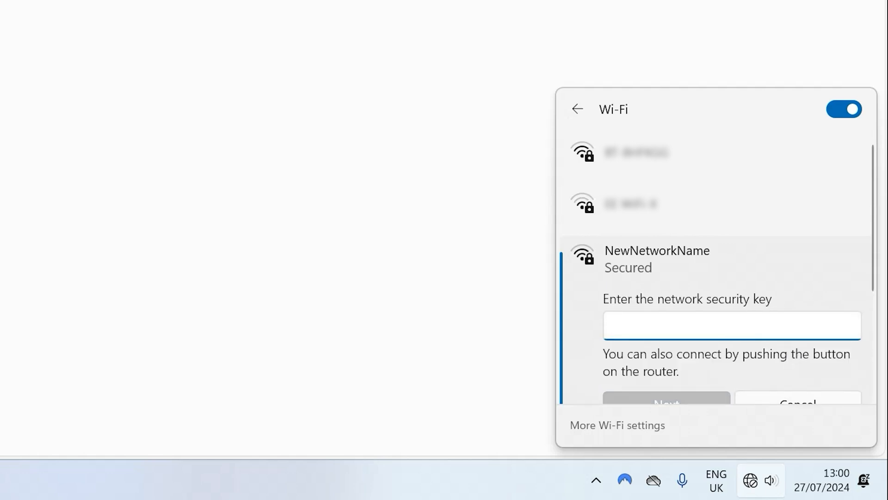
click(730, 325)
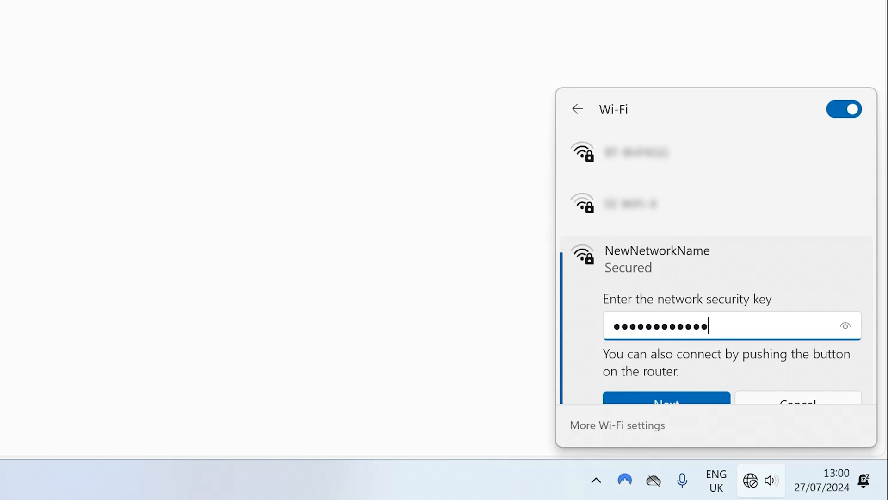
click(844, 325)
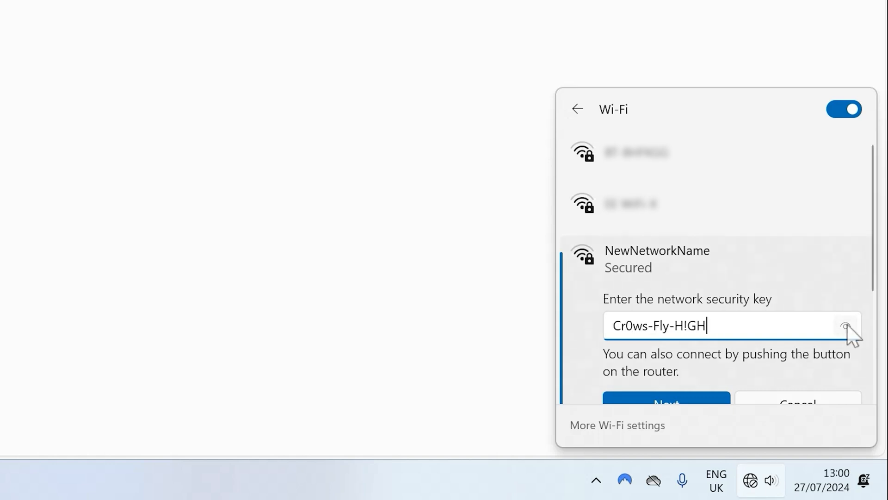
click(847, 324)
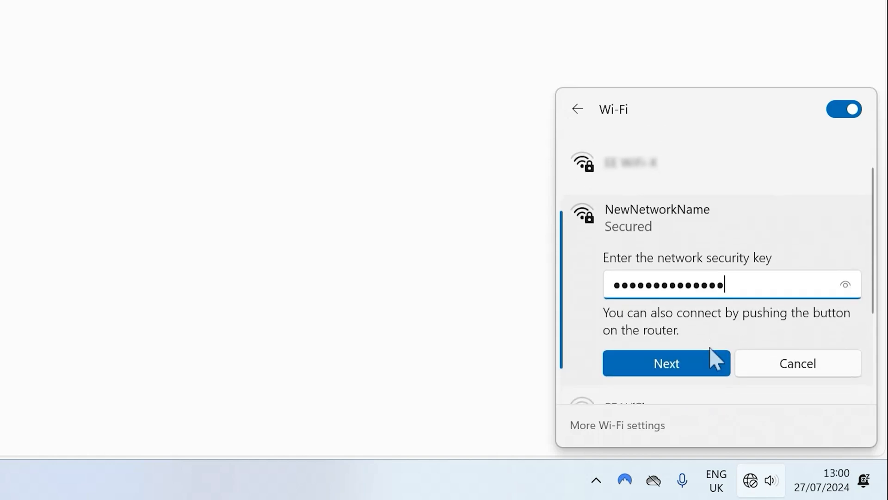
click(666, 363)
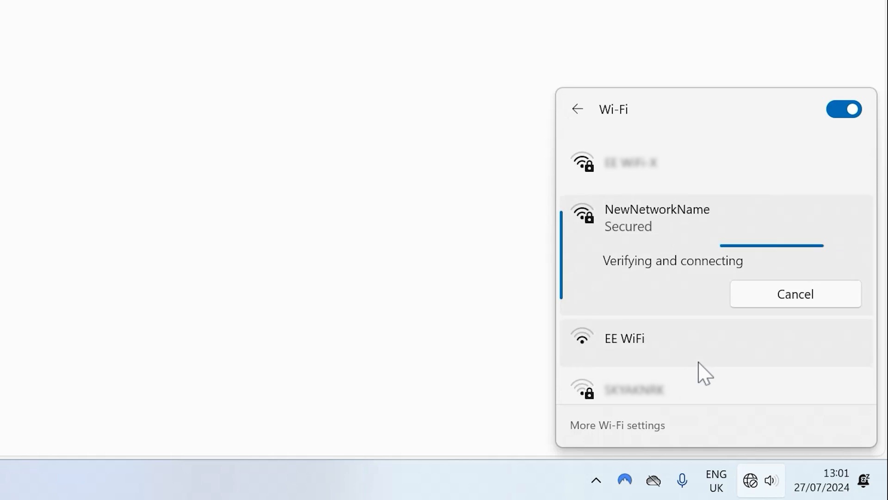